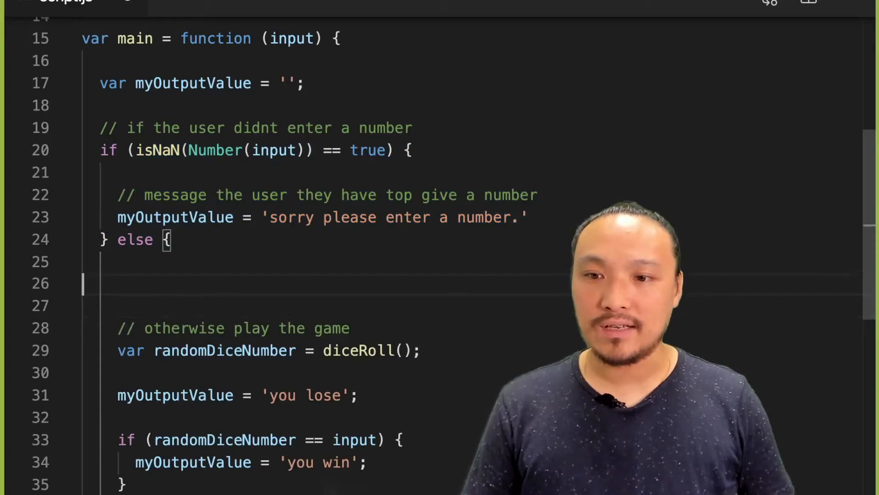
- Write the comment '// if the input is greater than 6 OR less than 1' inside the else block
type("//")
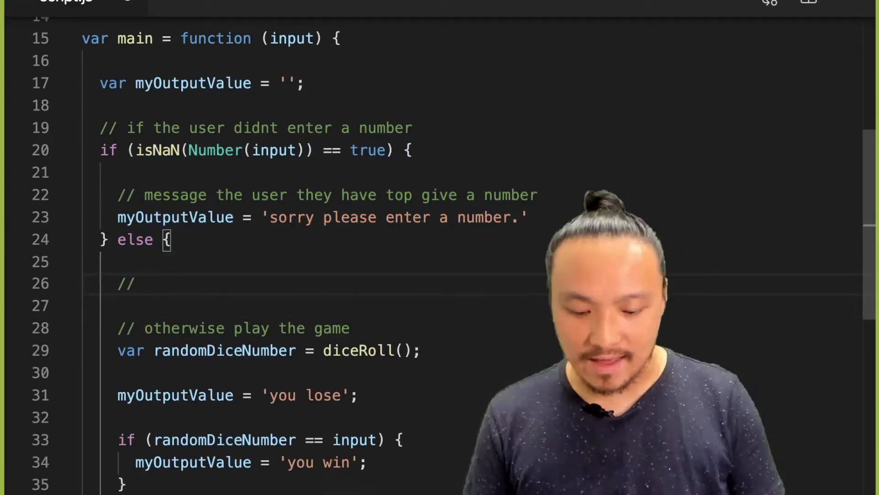
type("if the")
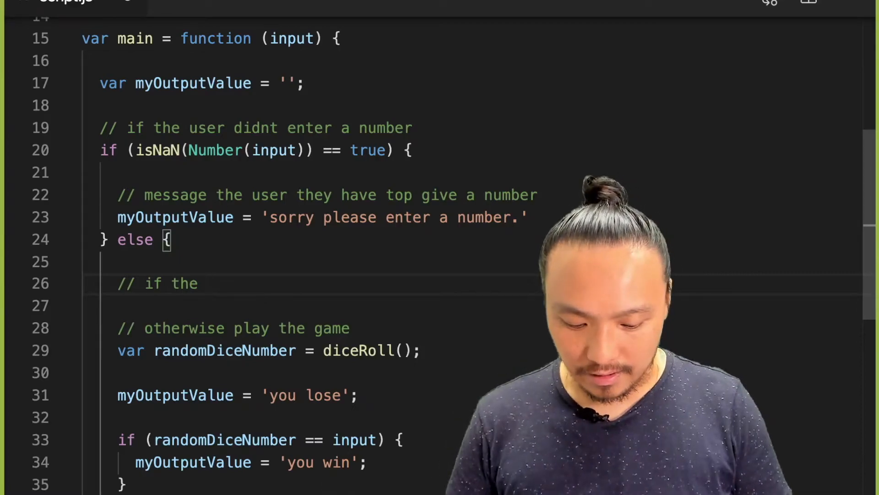
type("input is")
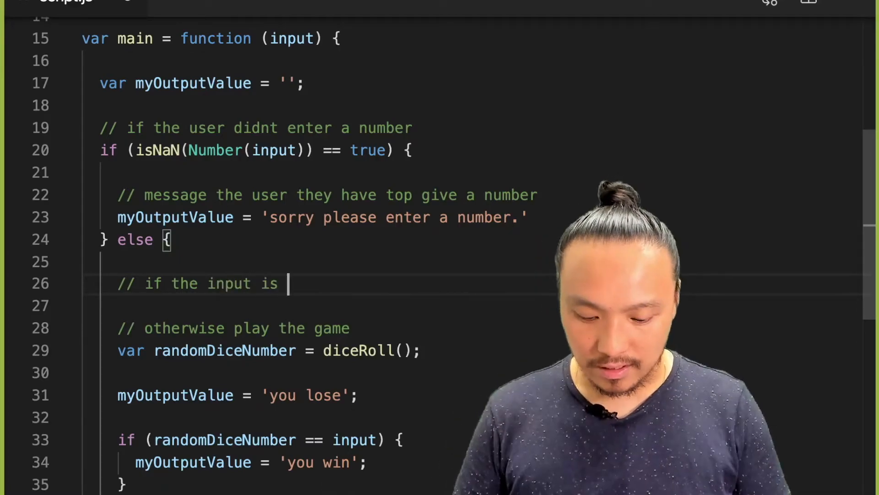
type("gret")
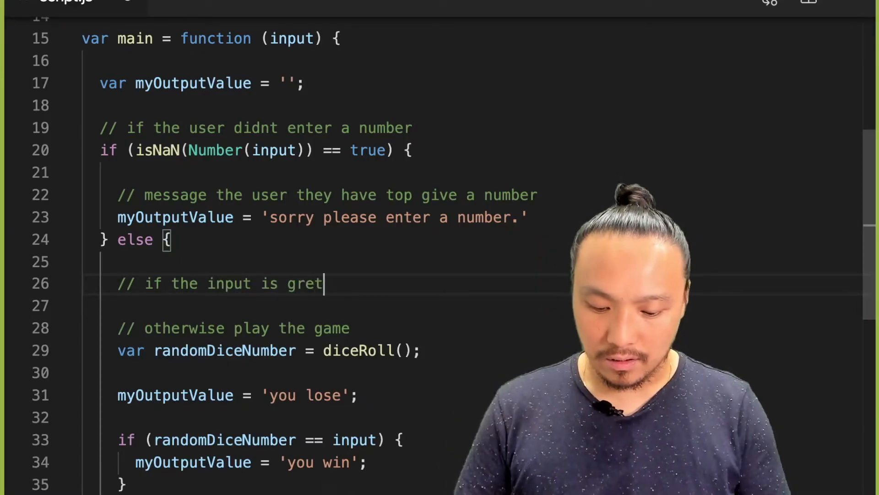
key("Backspace")
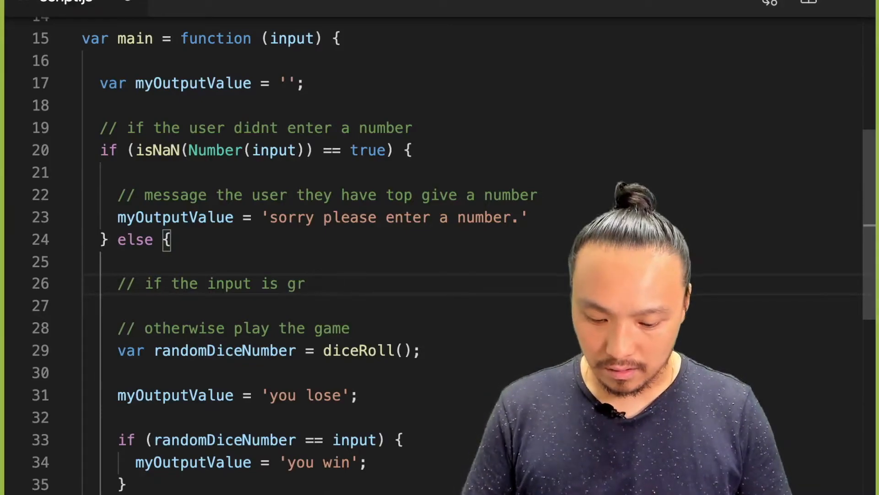
type("e")
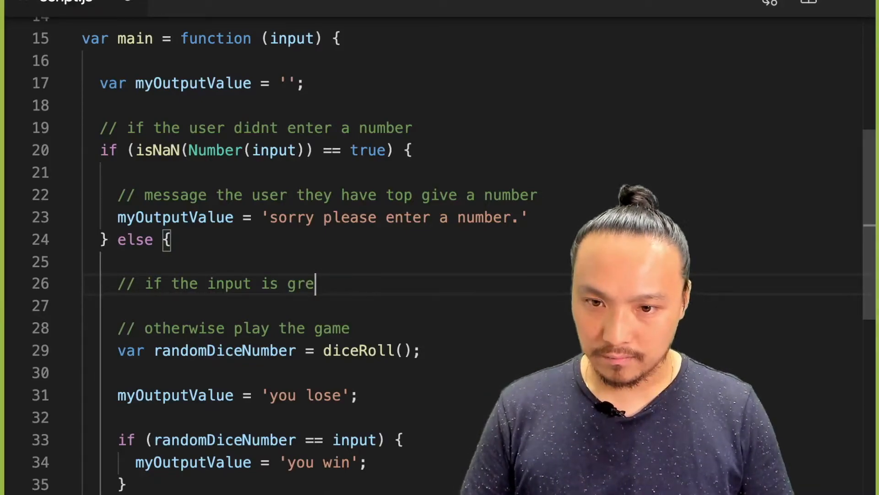
type("ater t")
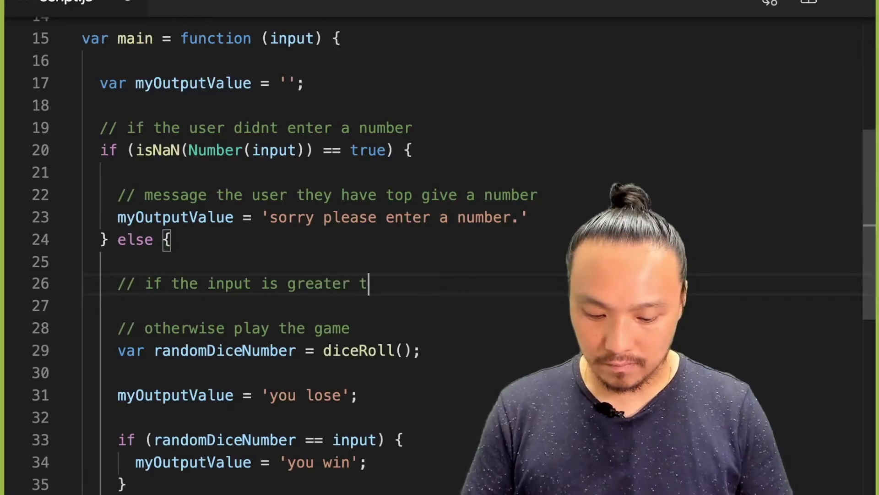
type("han 6 or")
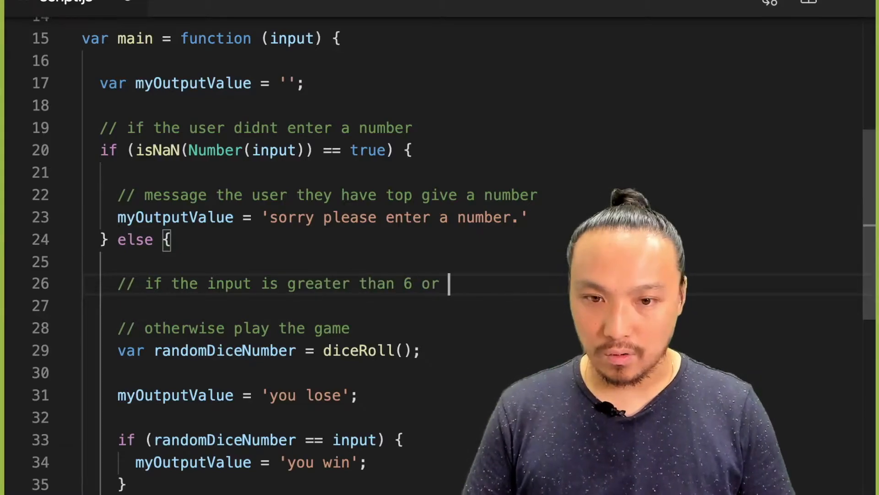
key("Backspace")
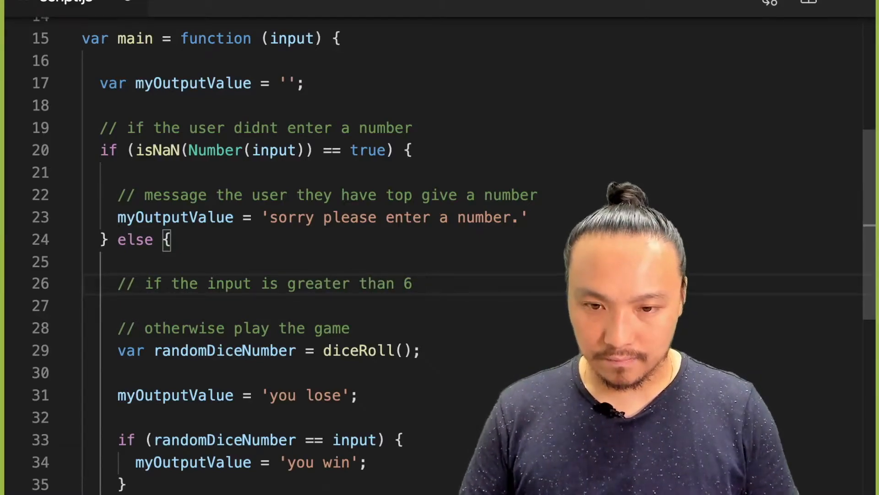
type("OR le")
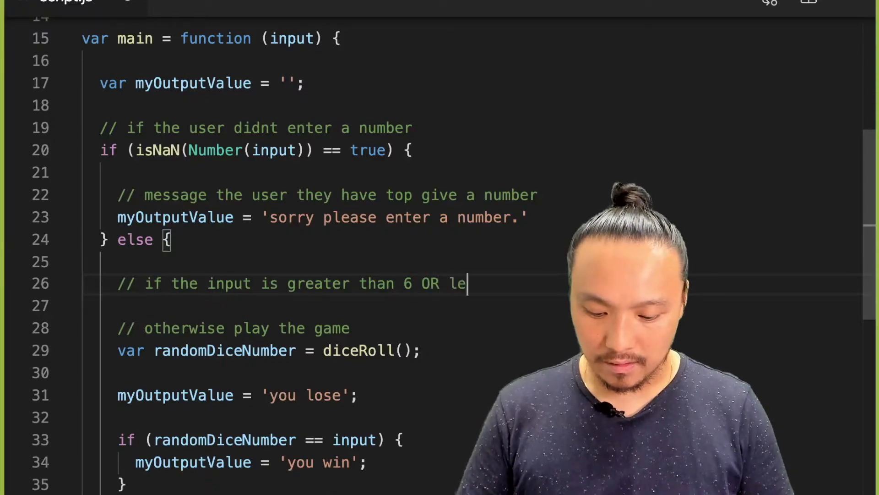
type("ss than 1")
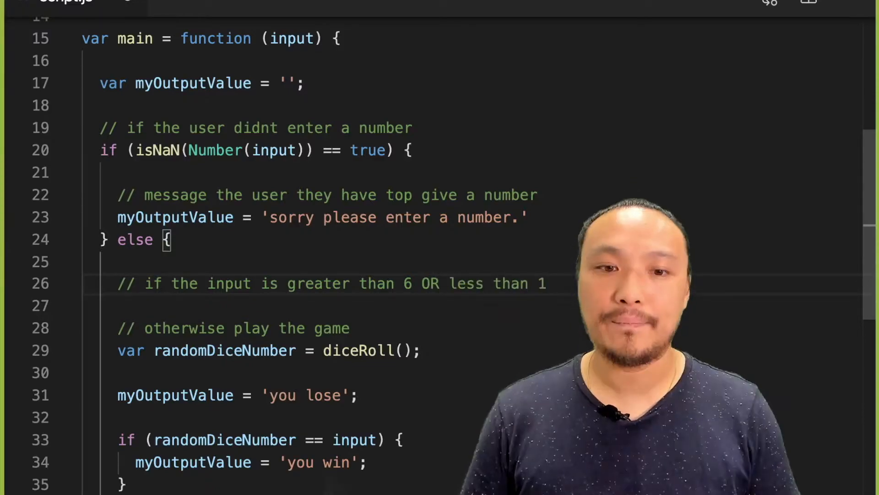
scroll("down", 3)
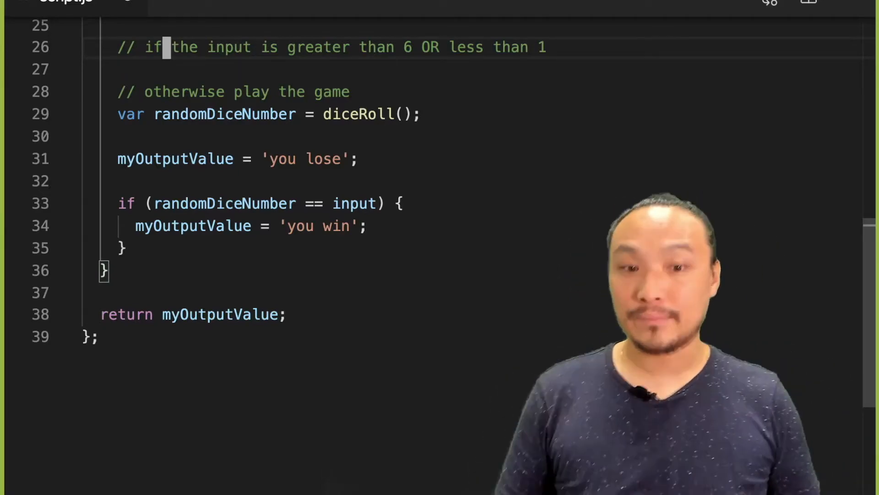
type("if()")
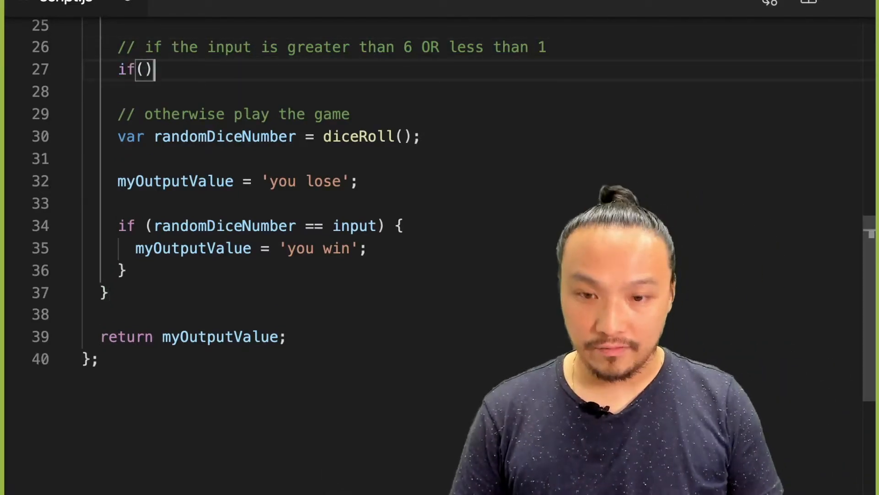
type("{")
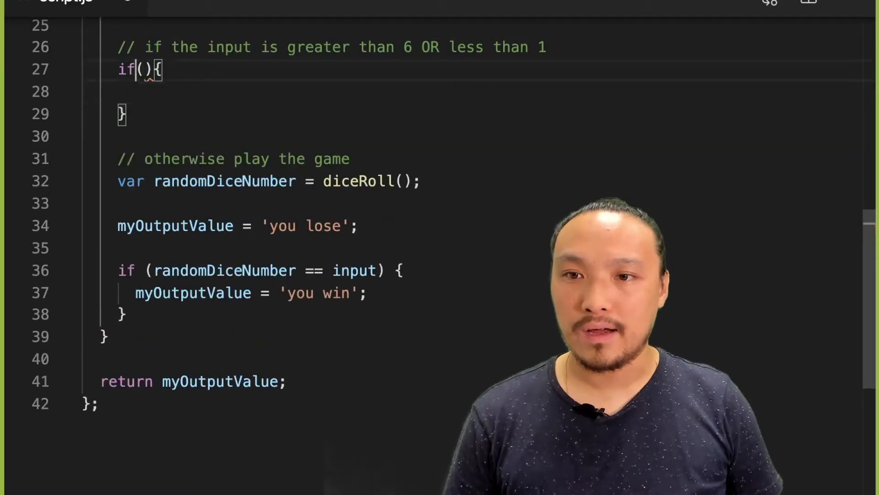
type("i")
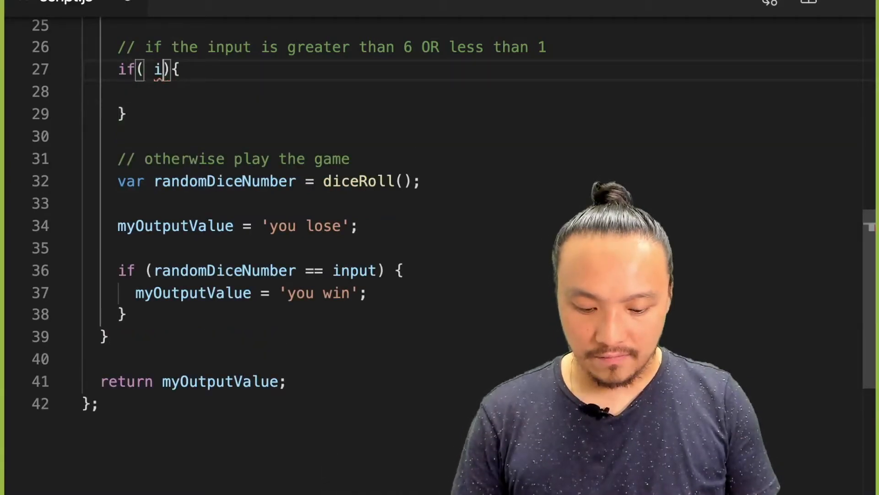
type("nput >")
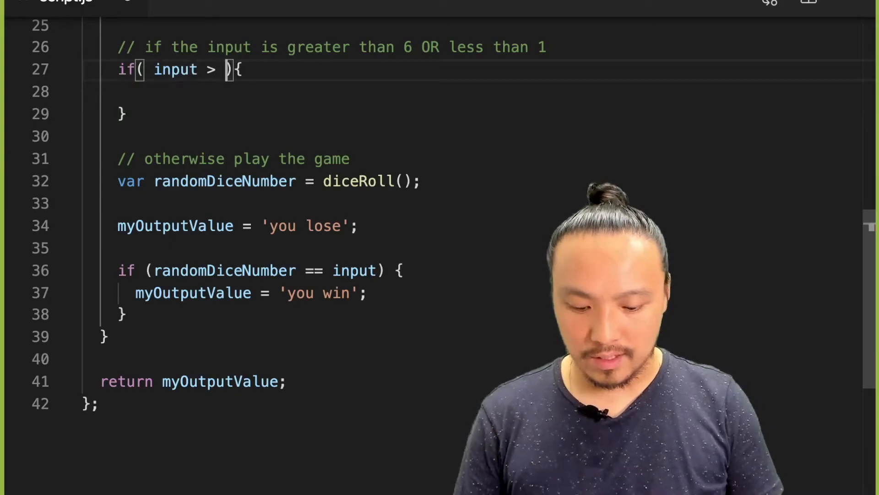
type("6 ||")
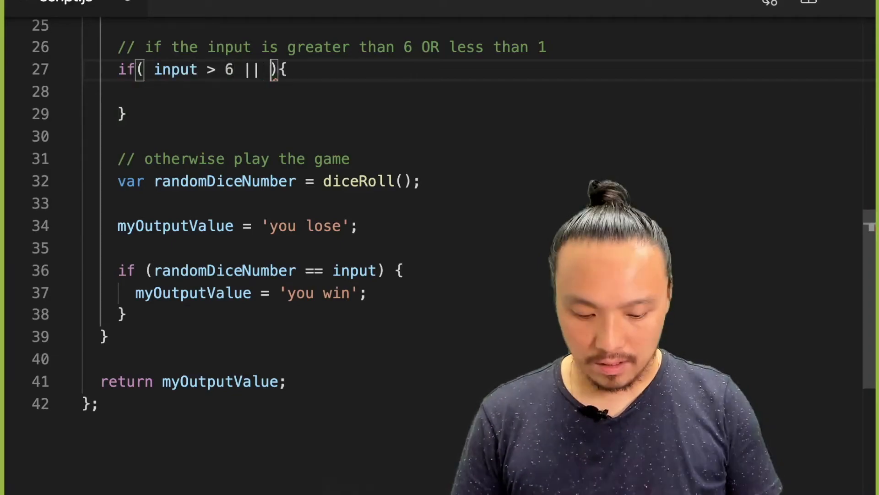
type("input < 1")
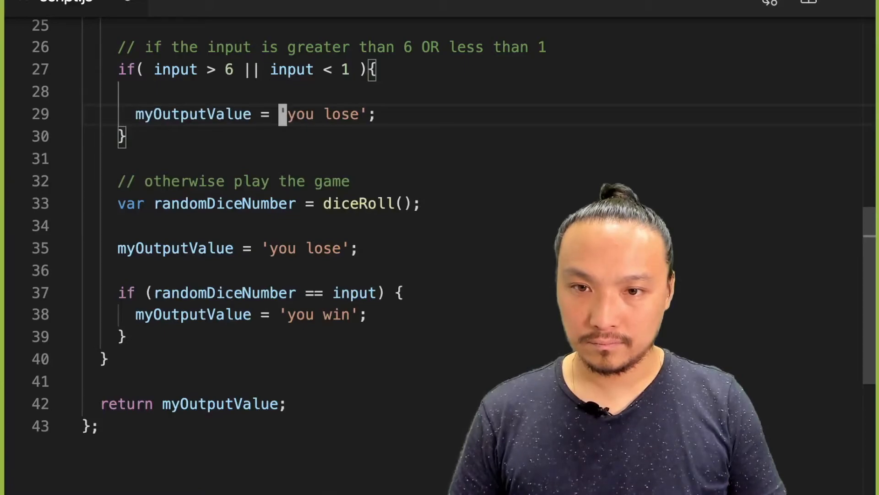
type("so")
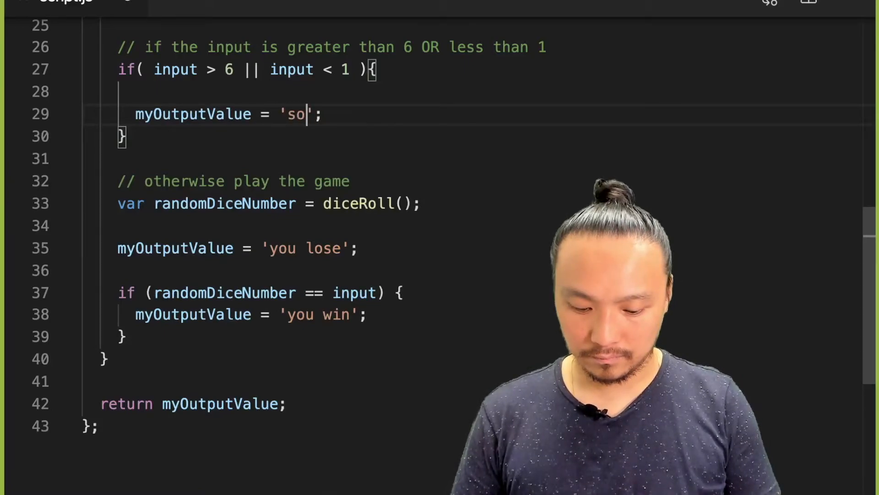
type("rry you")
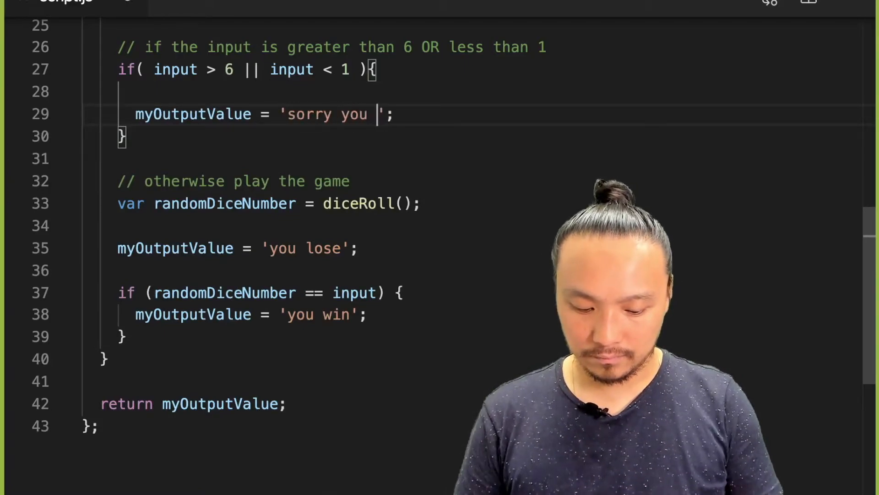
key("Backspace")
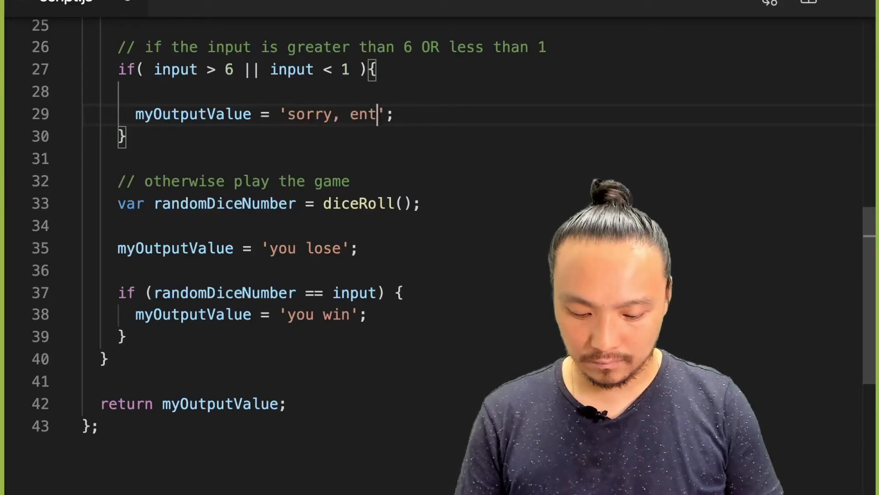
type("er a number from")
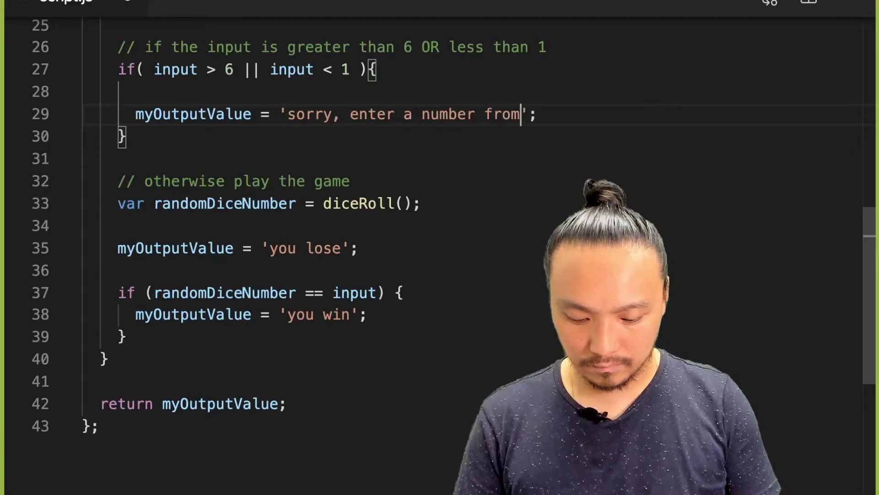
type("1 to 6")
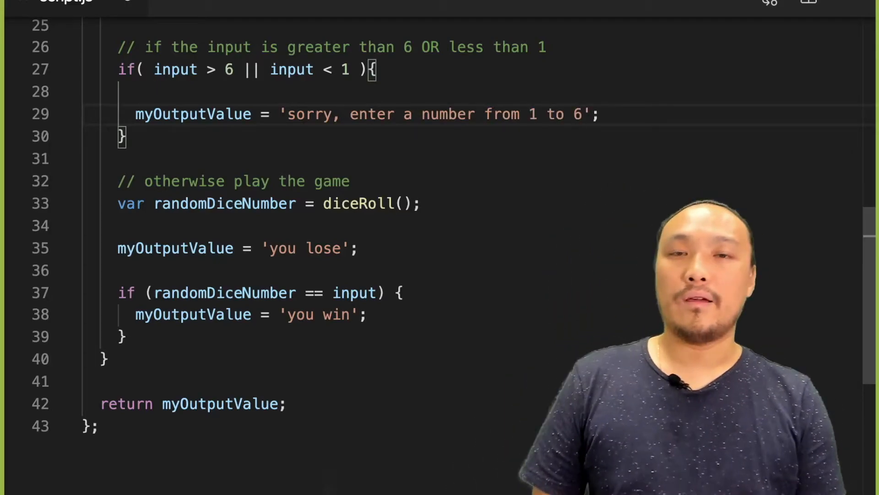
scroll("up", 3)
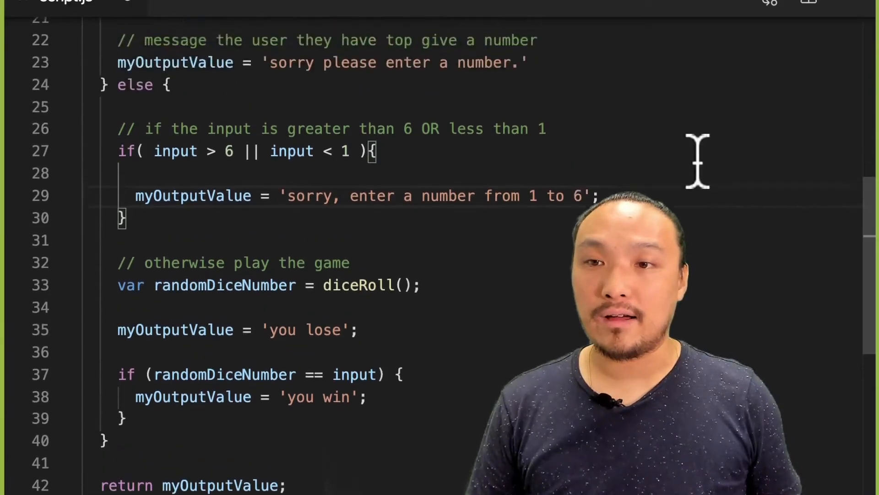
scroll("up", 3)
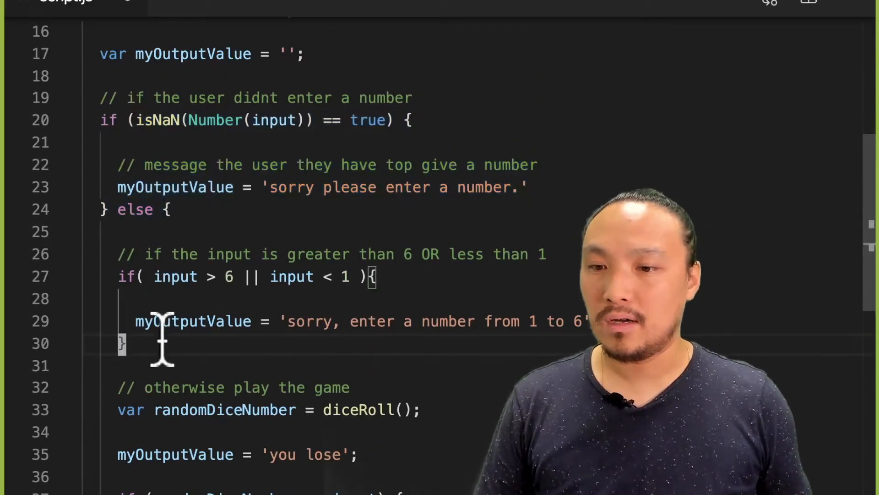
- Add an else{ } after the range check and wrap the diceRoll game code inside it
type("e")
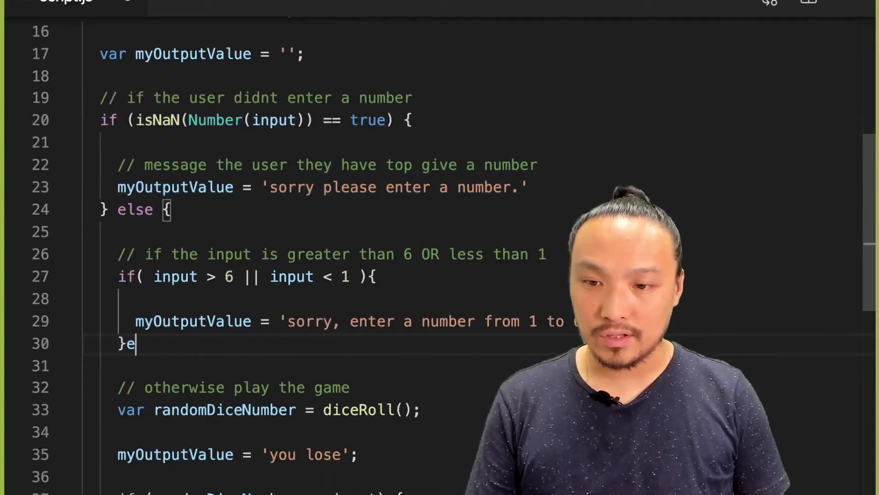
type("lse{}")
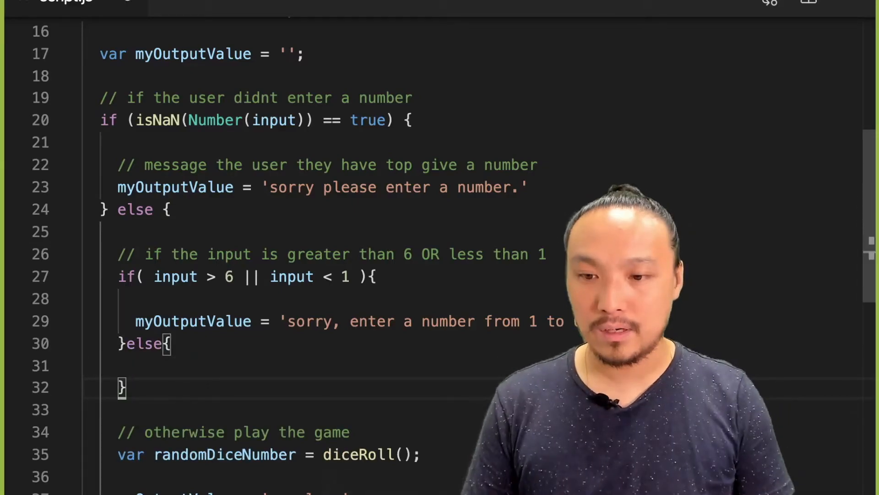
scroll("down", 3)
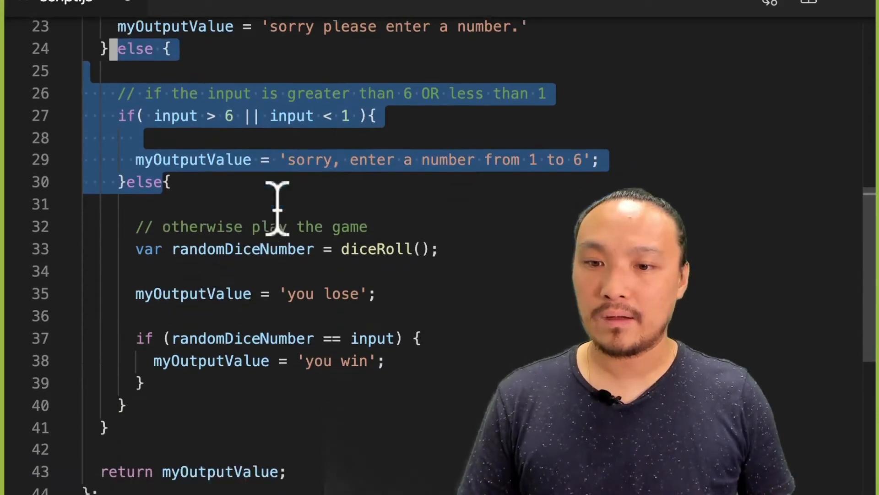
scroll("down", 3)
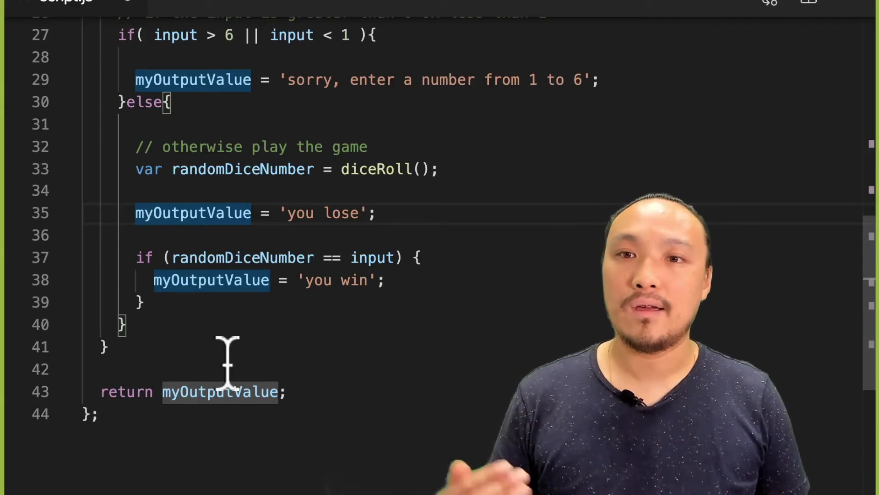
scroll("up", 3)
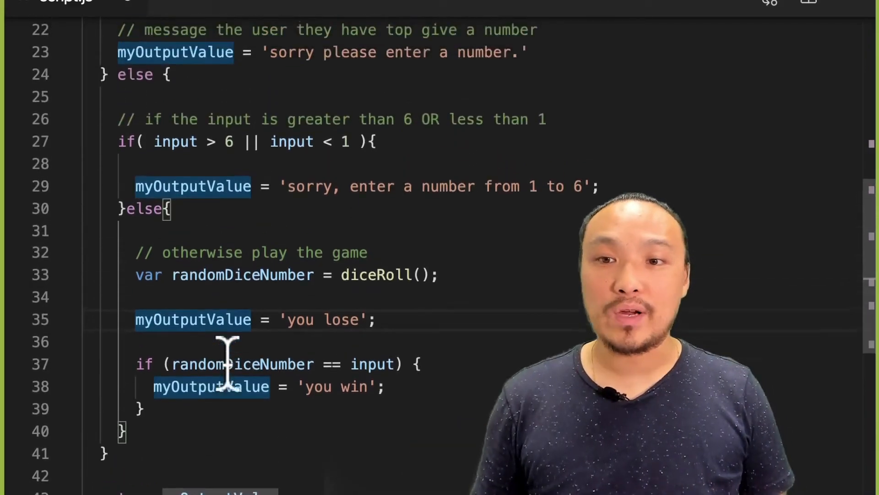
scroll("up", 3)
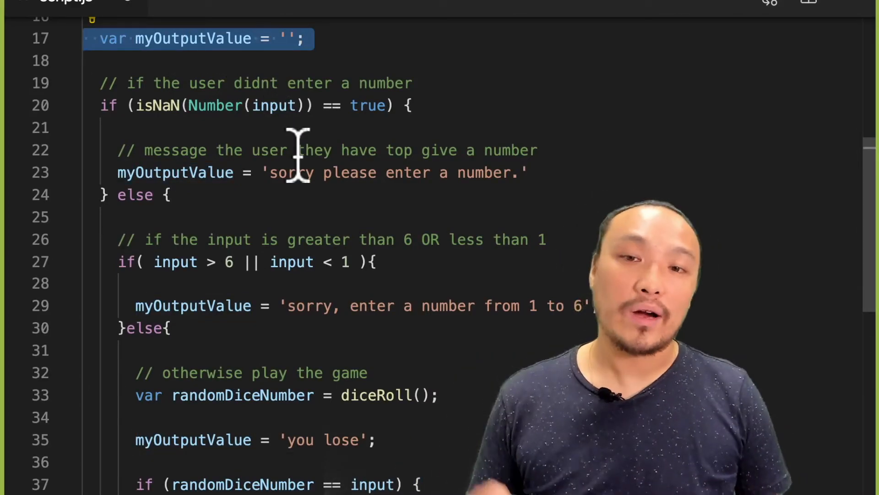
scroll("down", 3)
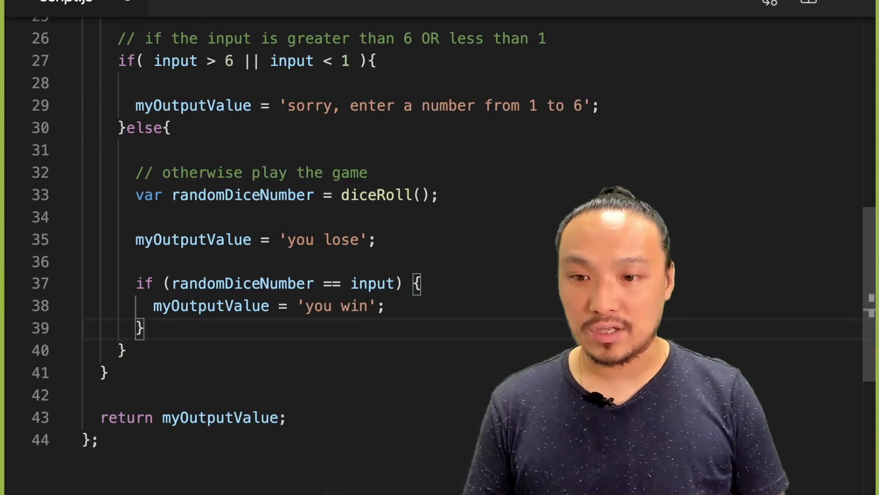
- Add an else branch to the win check that sets myOutputValue = 'you lose'
type("else{")
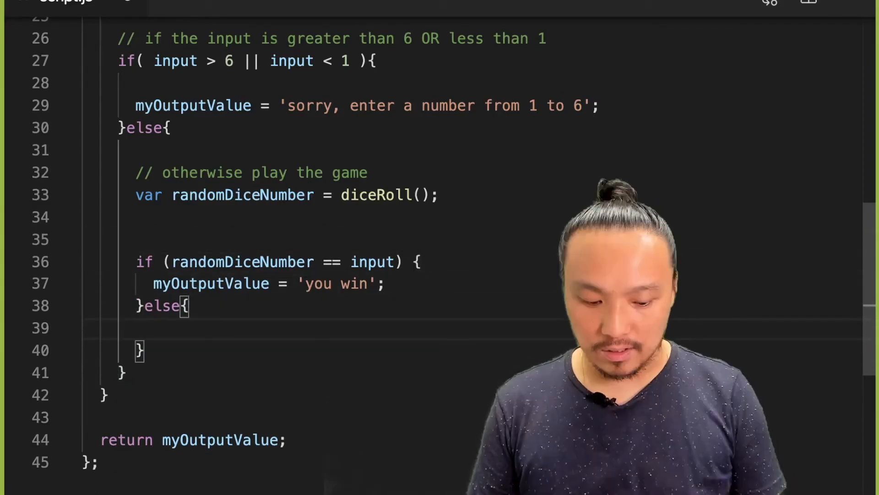
type("myOutputValue = 'you lose';")
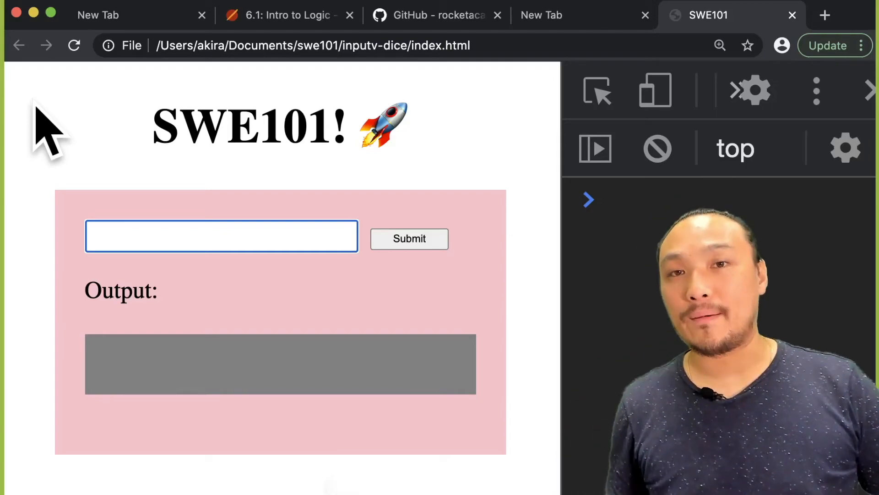
mouse_move(100, 141)
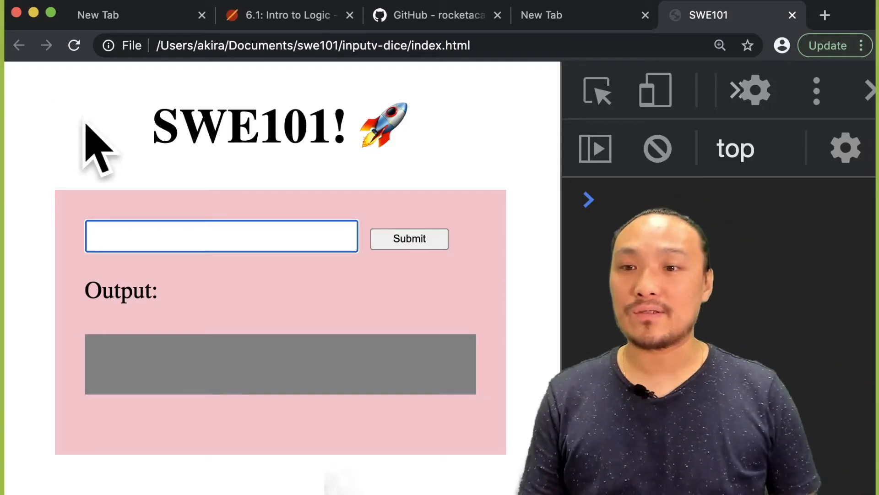
- Submit 'hello' and then 123123123 as guesses to see both error messages
type("hello")
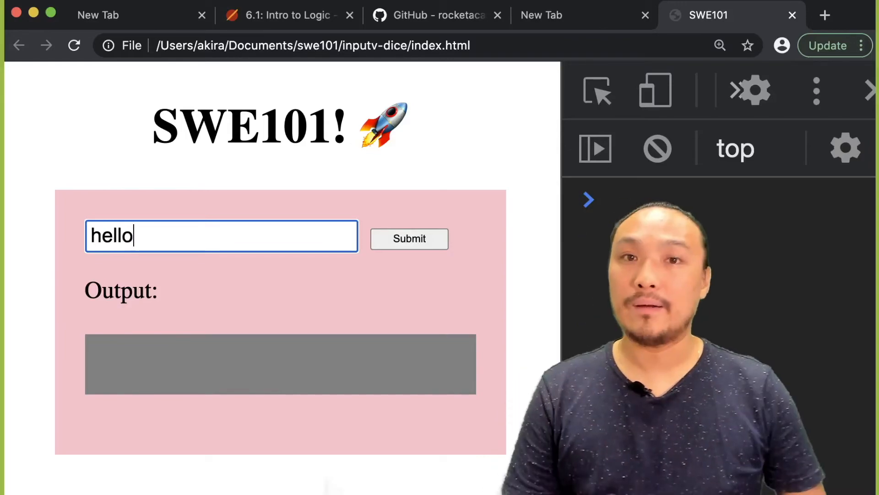
left_click(409, 238)
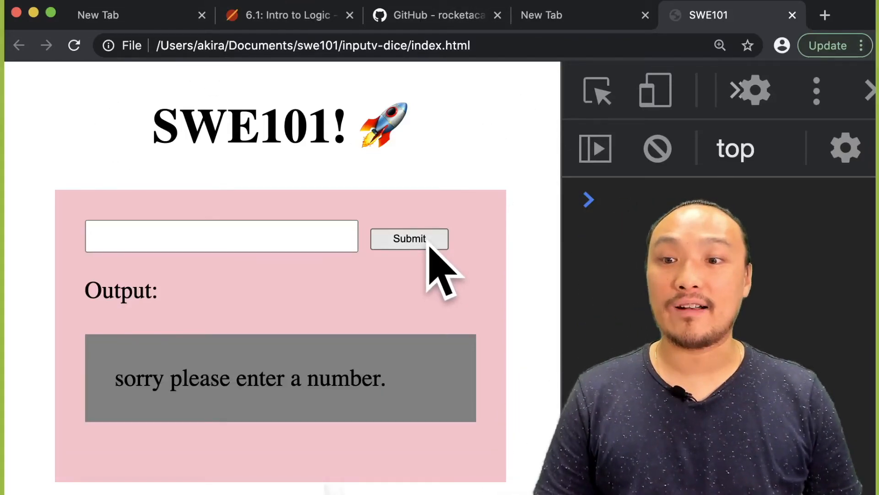
left_click(220, 235)
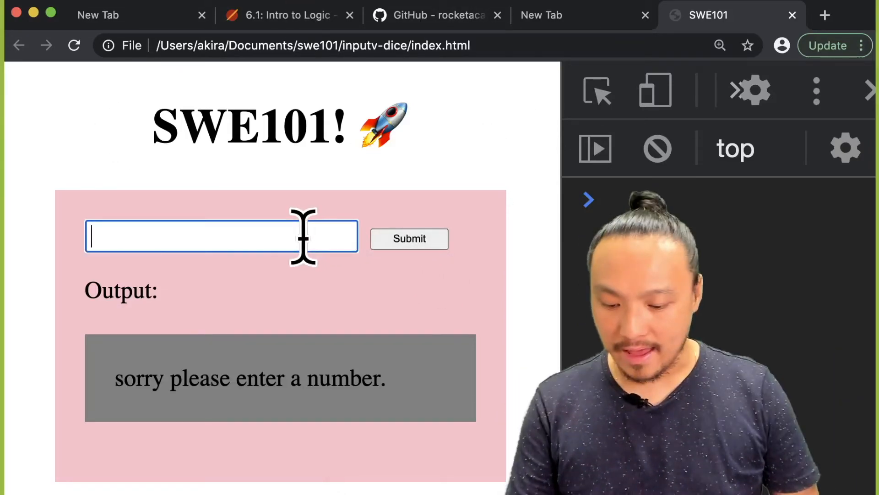
type("123123123")
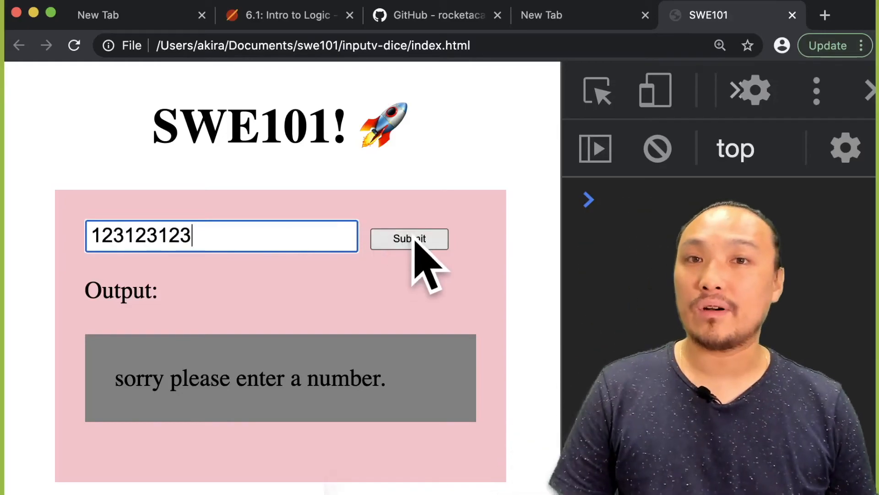
left_click(408, 239)
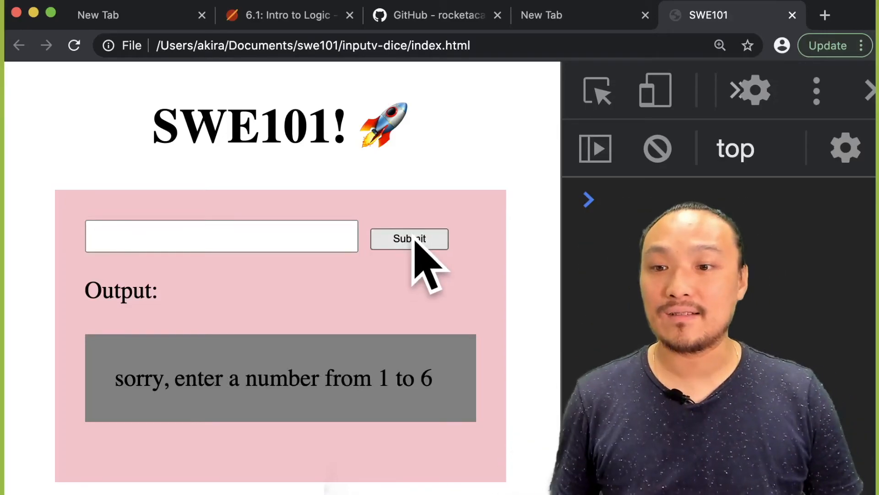
type("-")
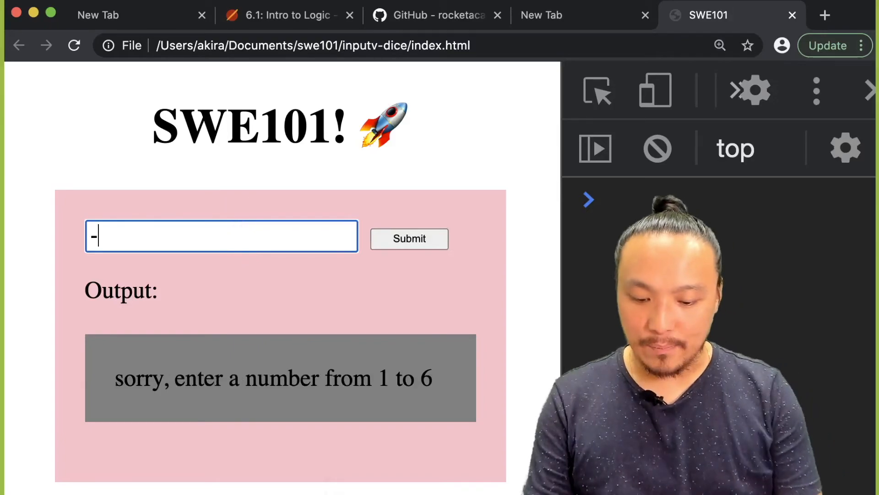
type("56456546456456")
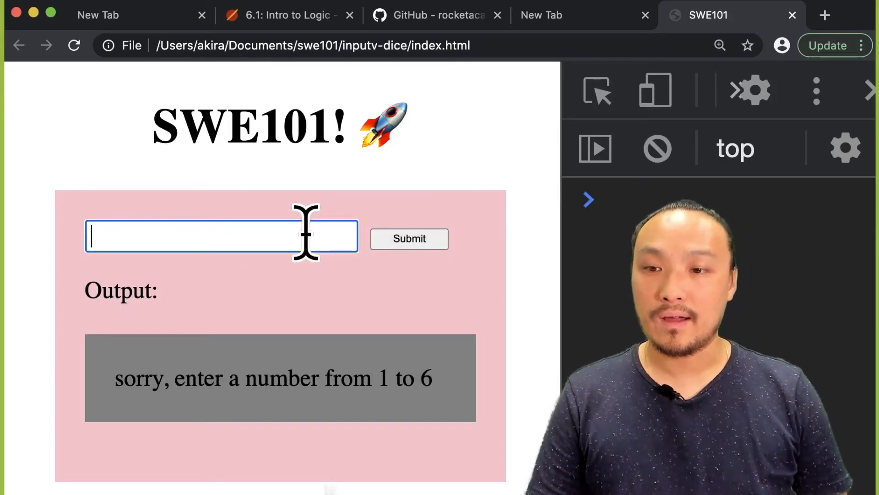
type("2")
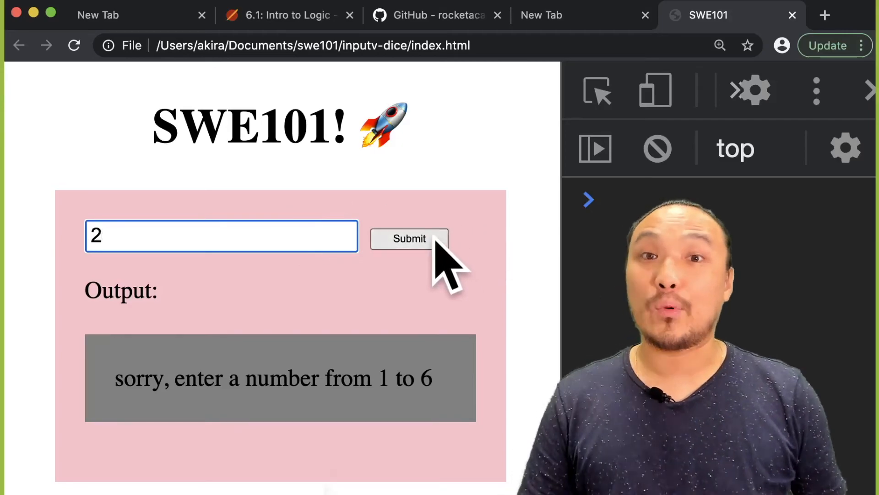
left_click(408, 238)
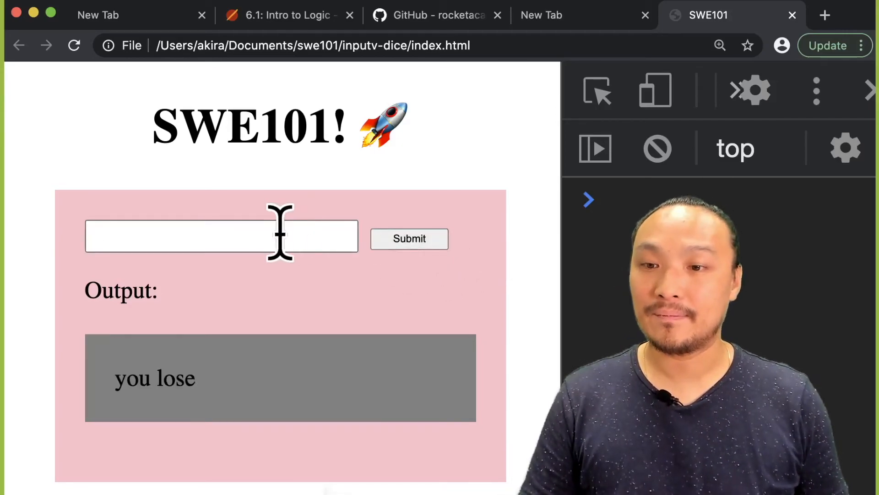